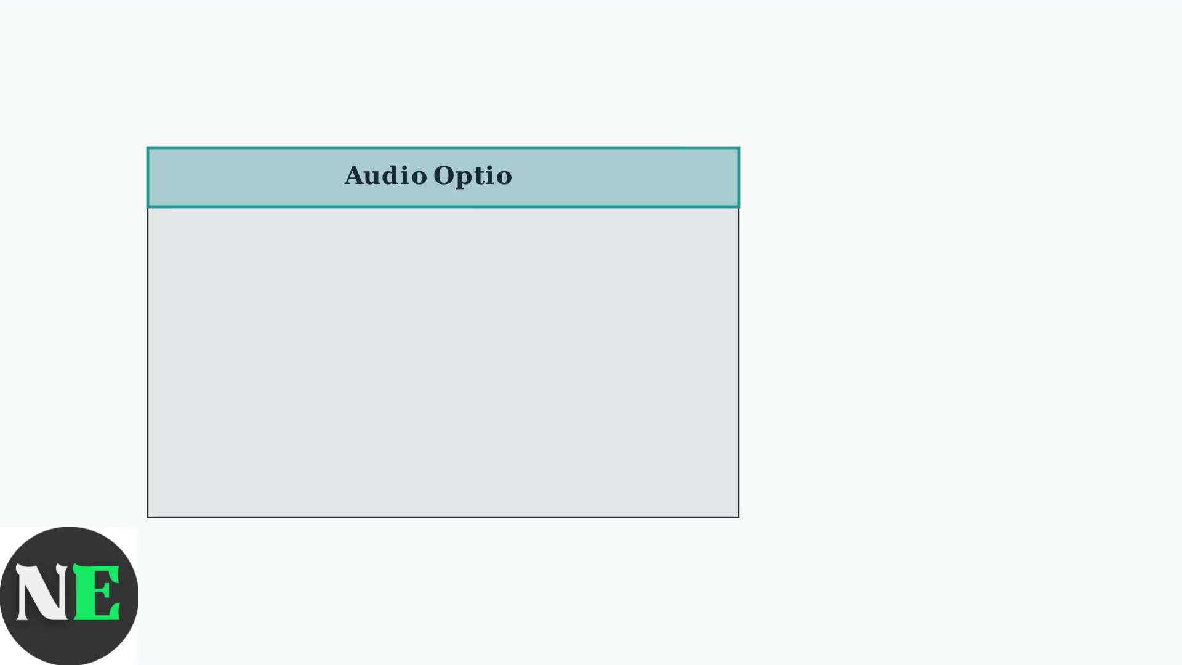
{"action": "type", "text": "ns"}
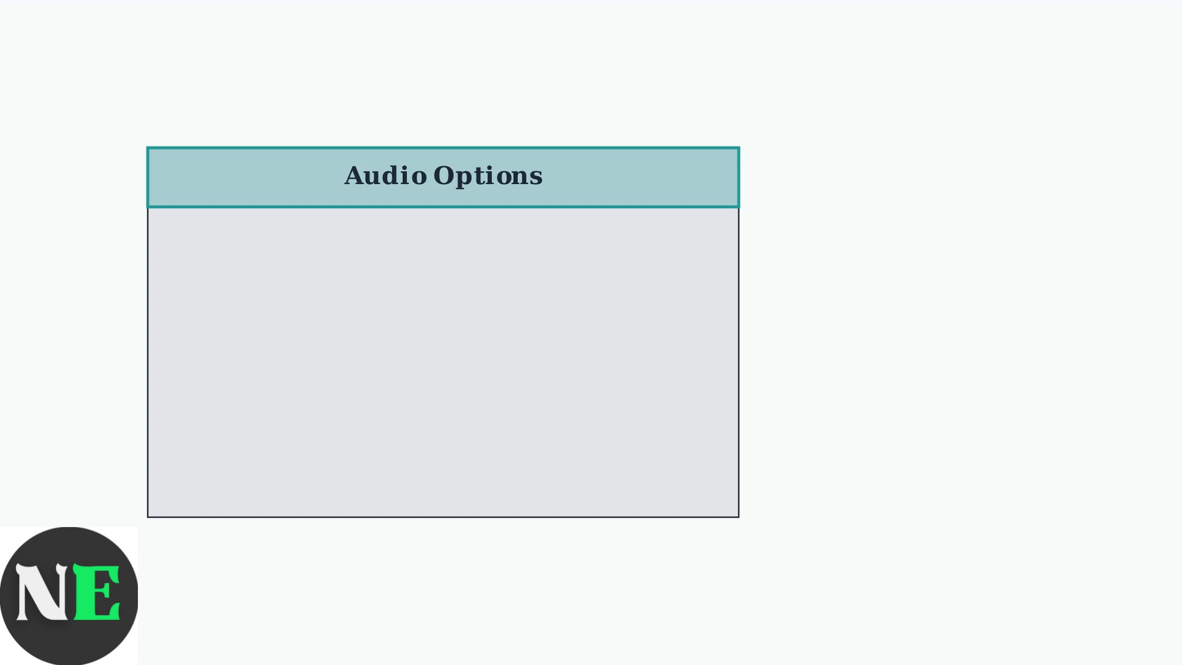